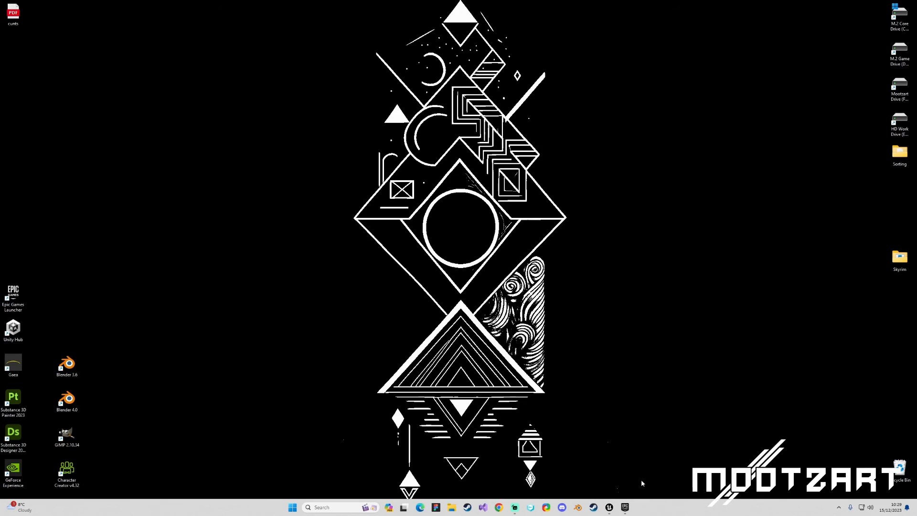
mouse_move(645, 476)
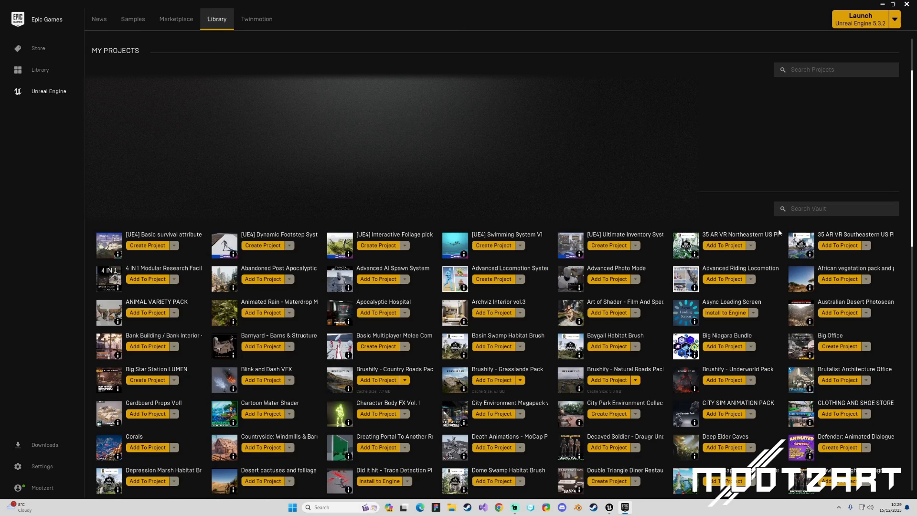
Search the vault for 'Road' and go to the Procedural Road And Highway Tool page
type("R")
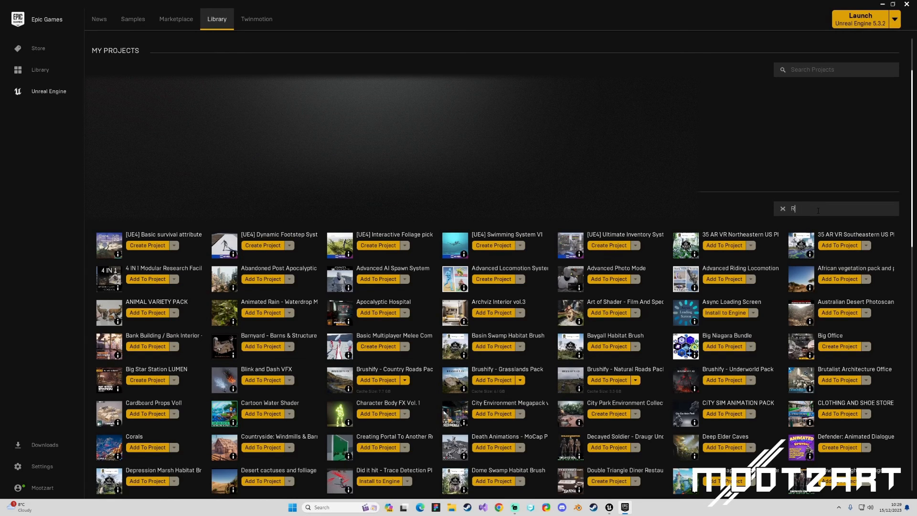
type("oad")
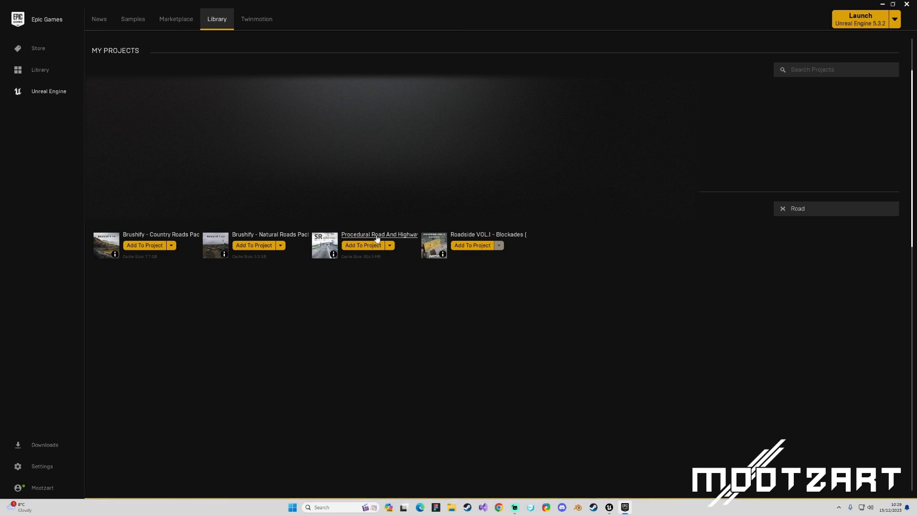
left_click(379, 235)
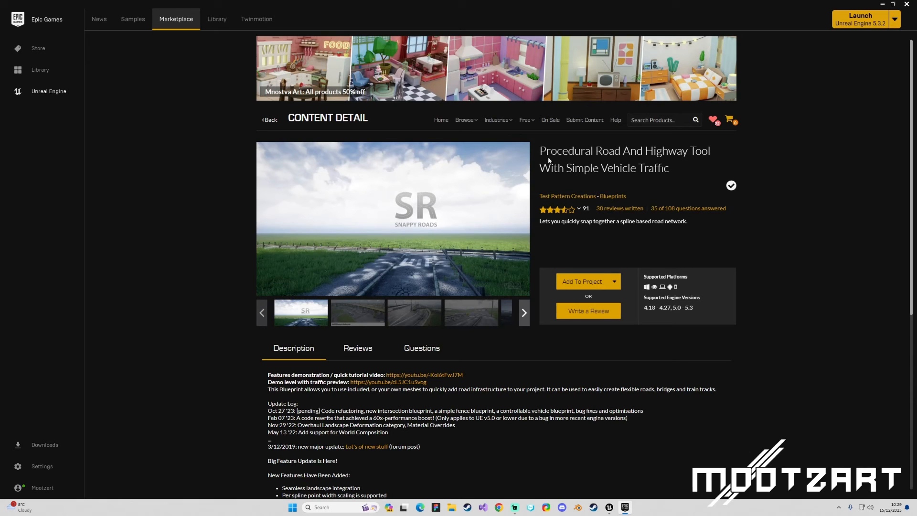
Browse through the product's gallery screenshots and thumbnails, then scroll toward the description
left_click_drag(540, 150, 702, 150)
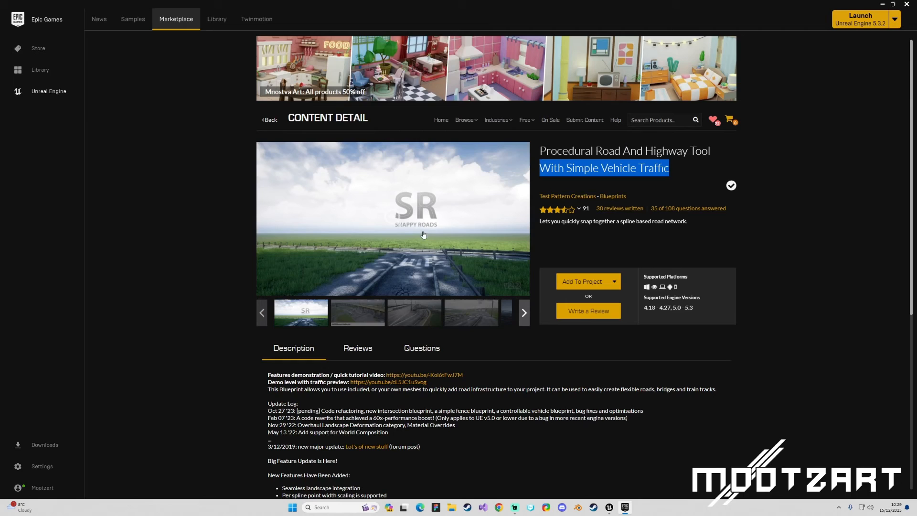
mouse_move(711, 335)
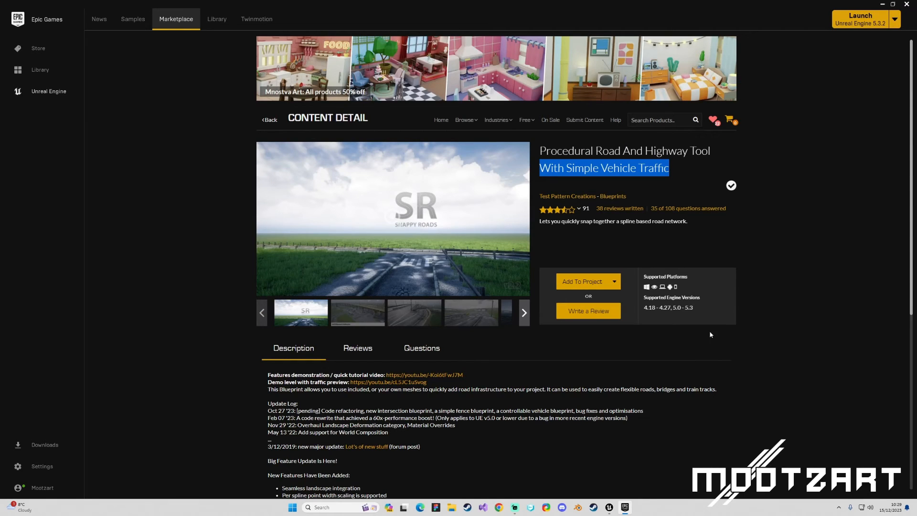
mouse_move(696, 283)
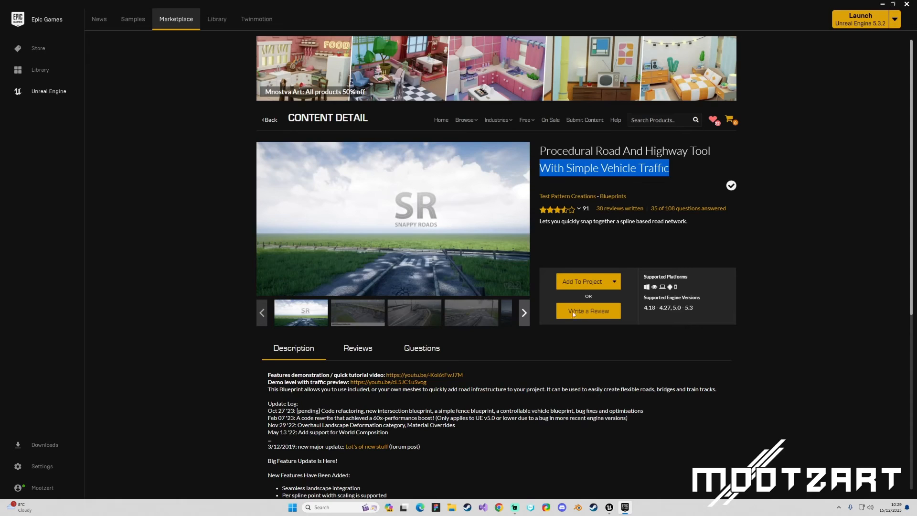
mouse_move(283, 245)
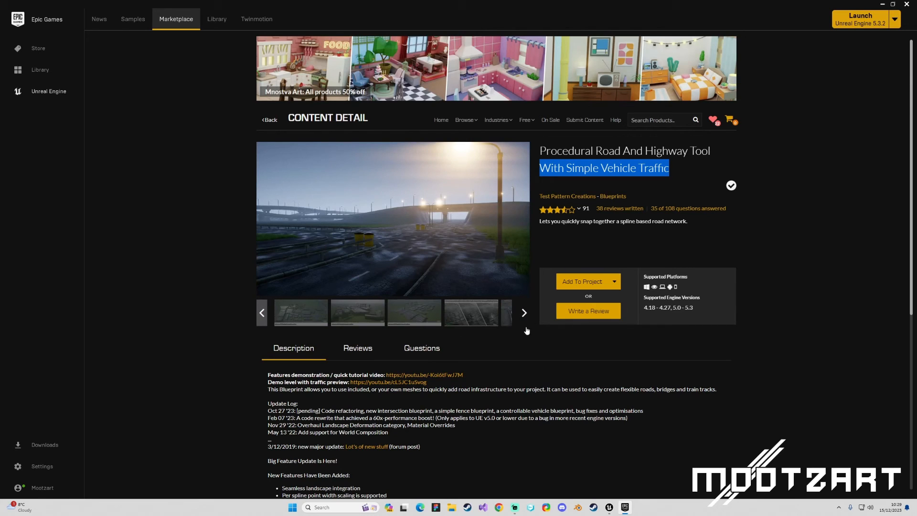
left_click(523, 312)
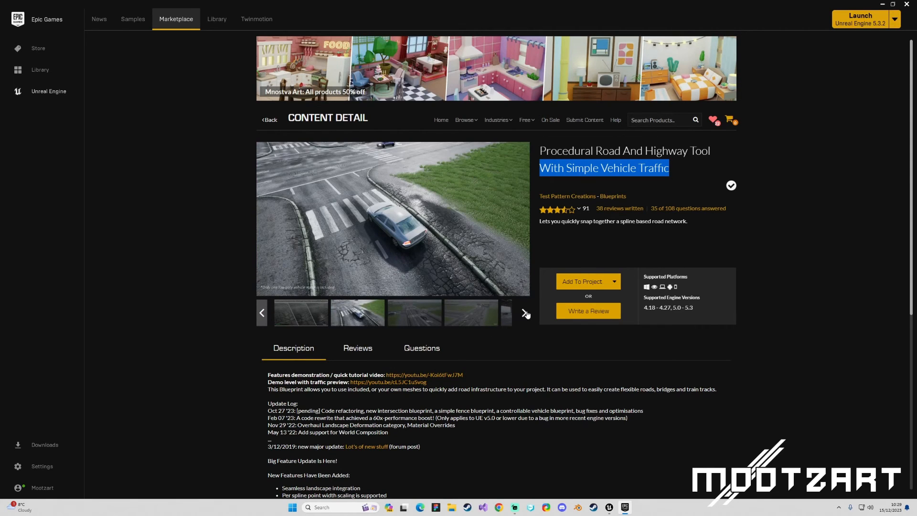
left_click(523, 312)
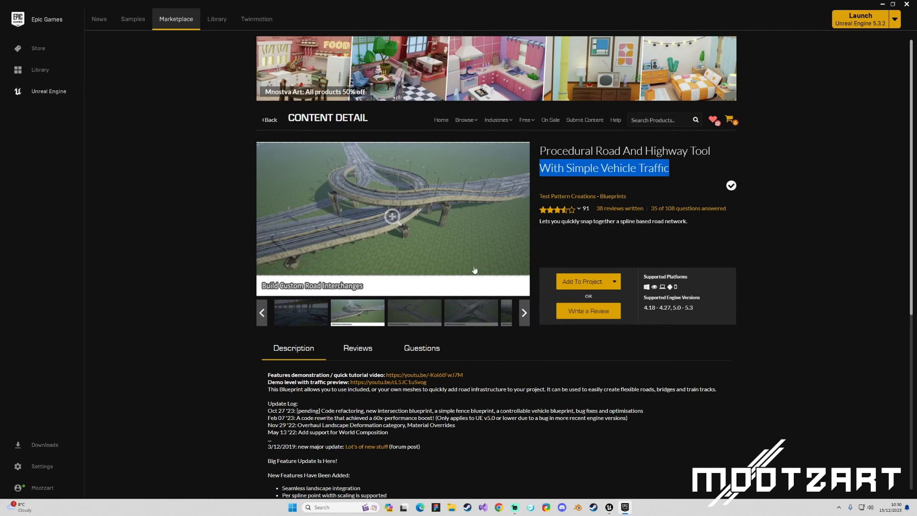
mouse_move(401, 202)
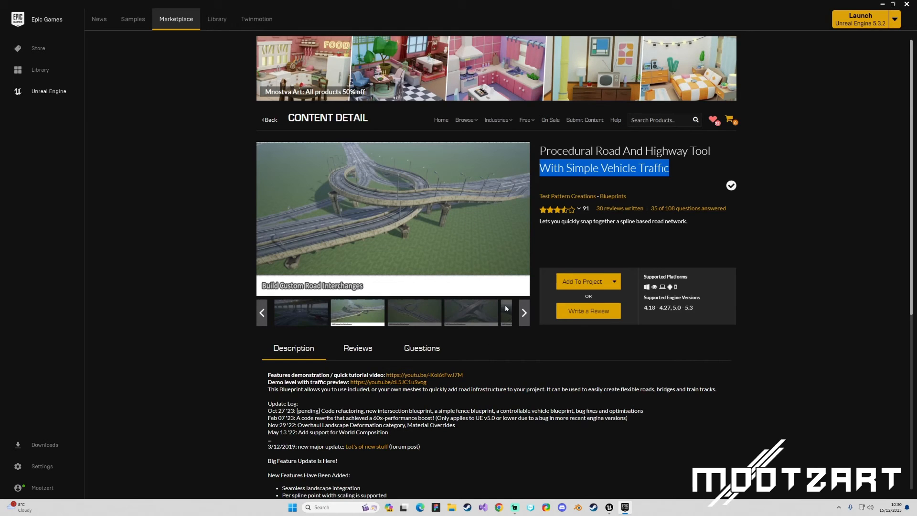
left_click(471, 311)
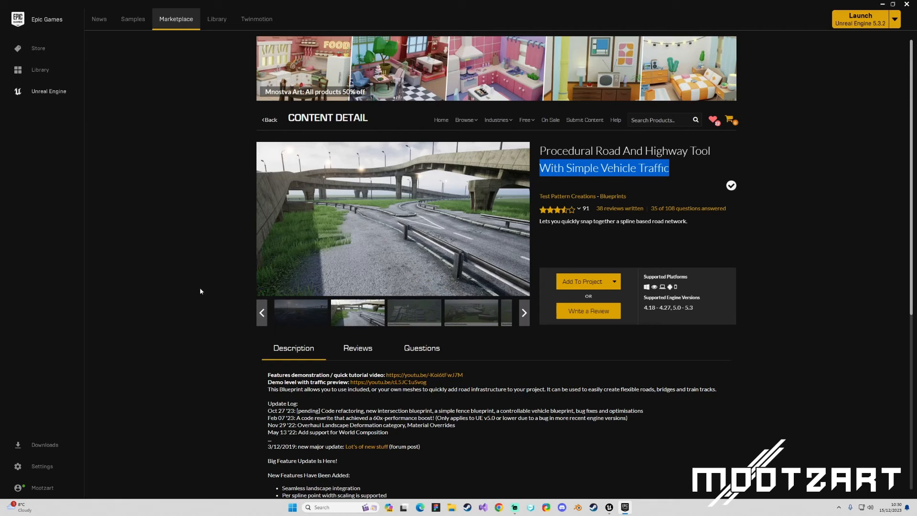
left_click(356, 312)
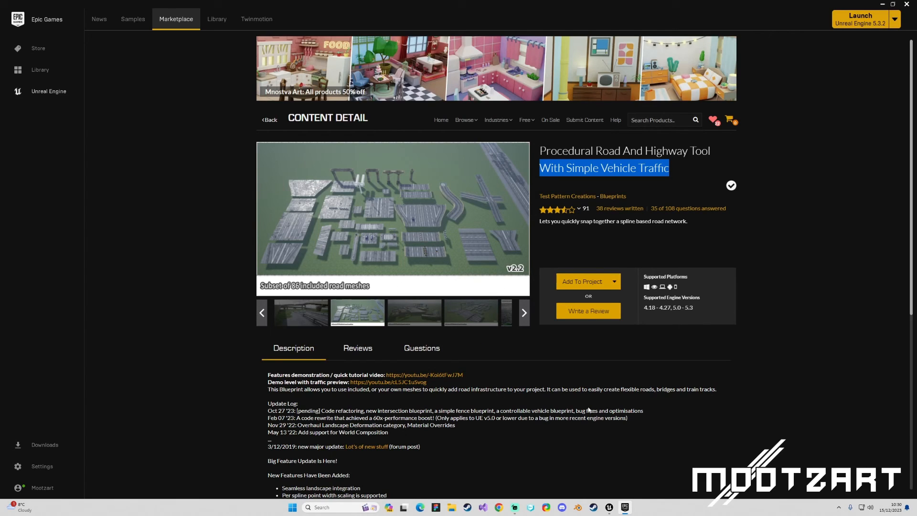
scroll("down", 3)
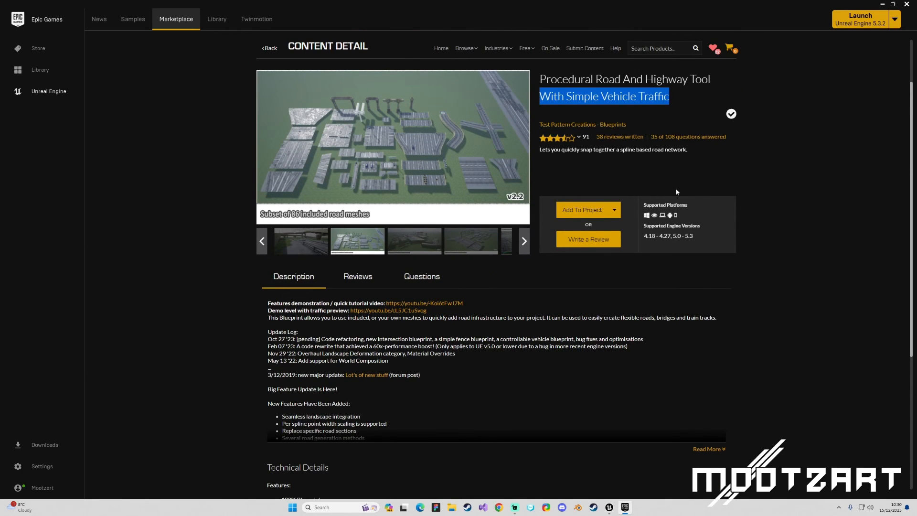
mouse_move(600, 447)
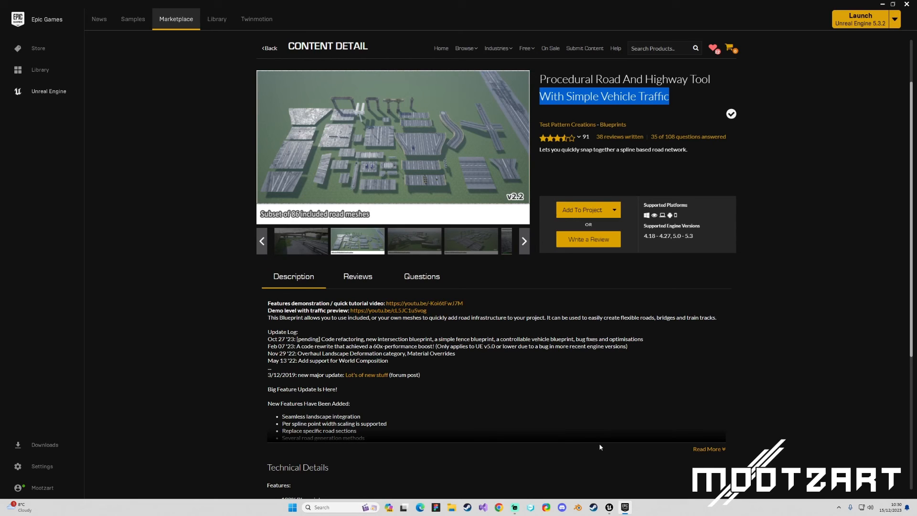
mouse_move(388, 165)
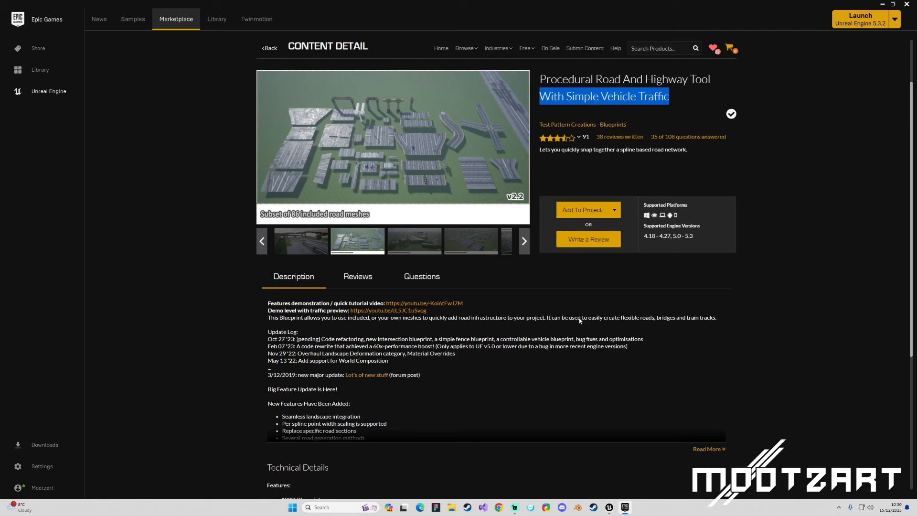
mouse_move(536, 467)
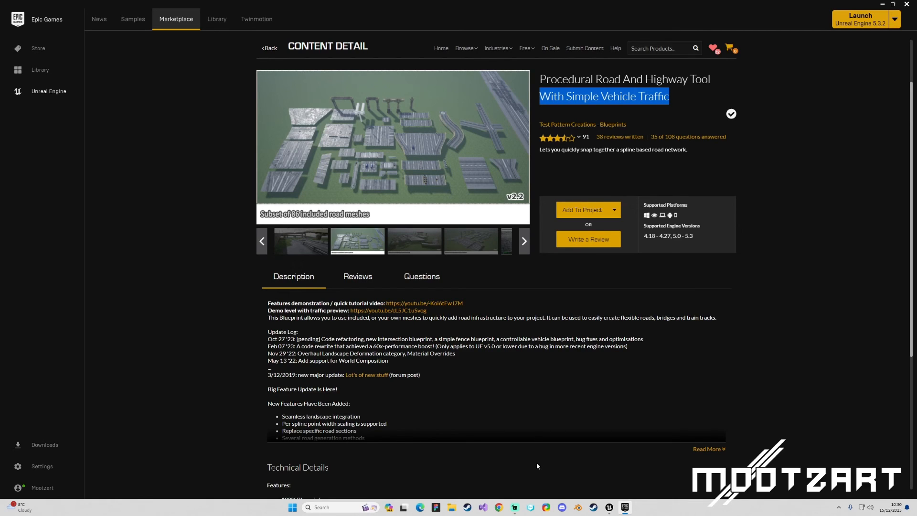
mouse_move(600, 469)
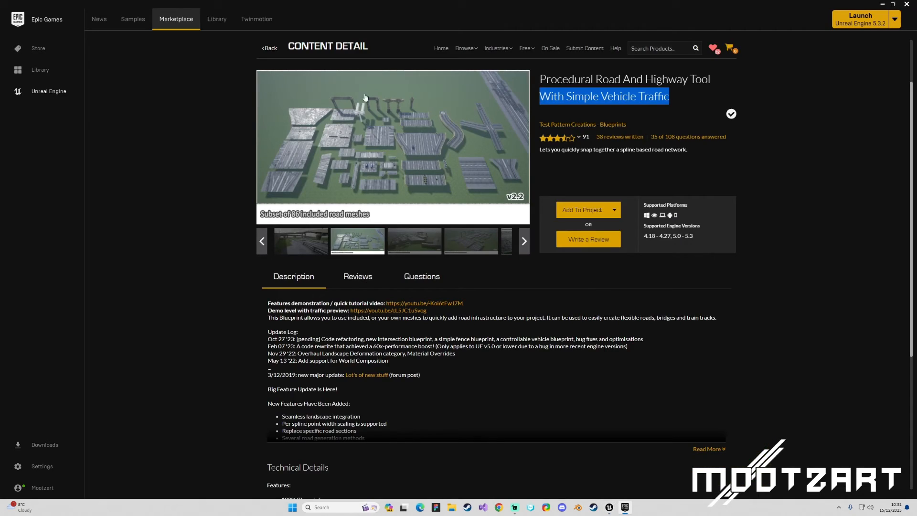
Return from the product page to the Library with projects and the Road-filtered vault
left_click(217, 19)
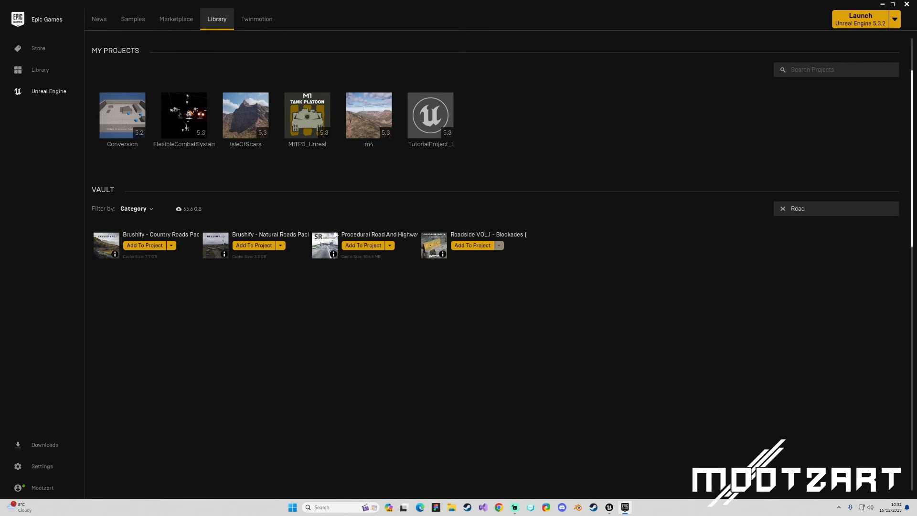
mouse_move(357, 234)
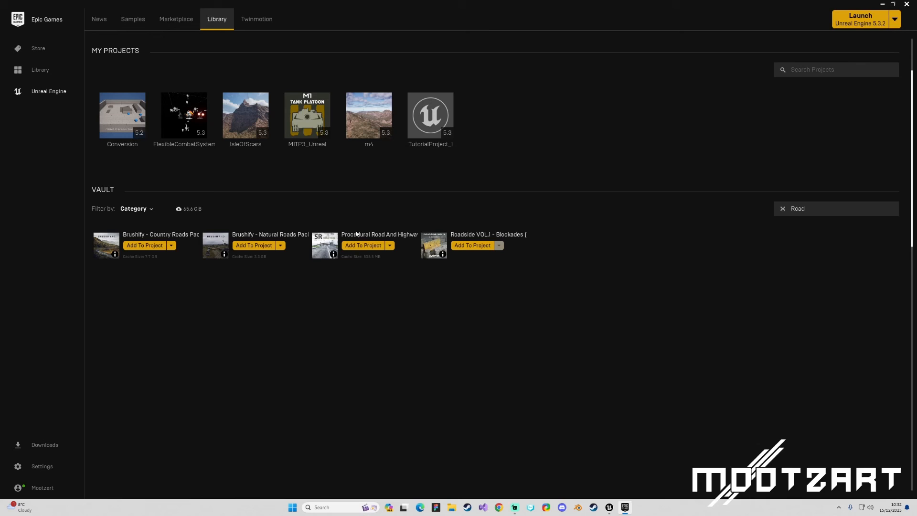
mouse_move(362, 286)
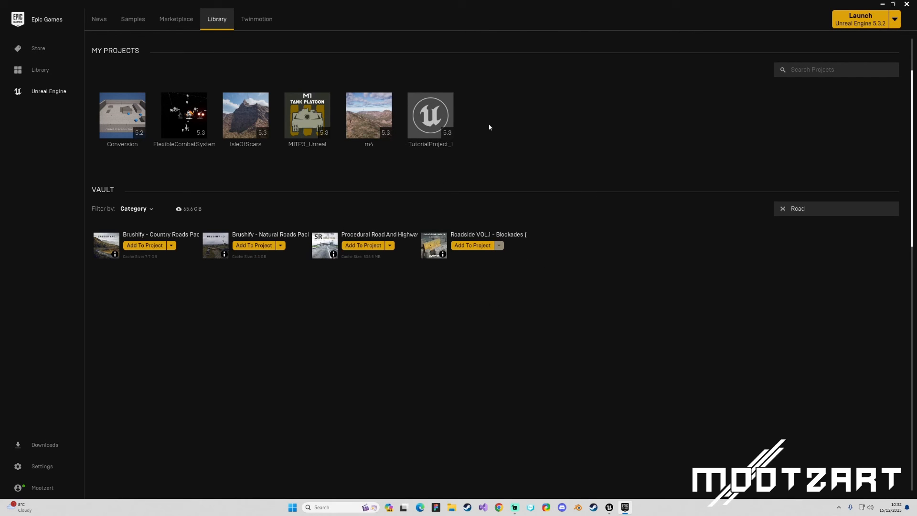
Launch TutorialProject_1 from My Projects into the Unreal Engine editor
double_click(430, 116)
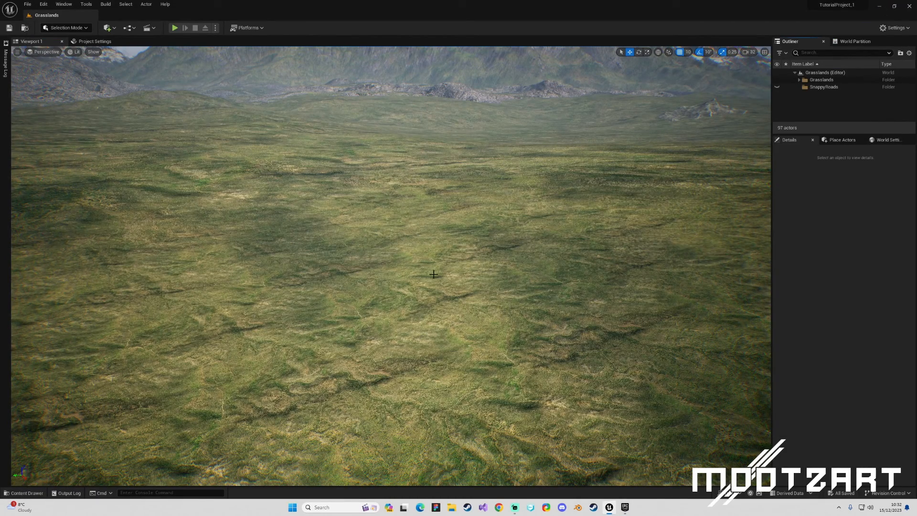
Expand the SnappyRoads folder to list Blueprints, Docs, Maps, Materials, Meshes and Textures
left_click(23, 493)
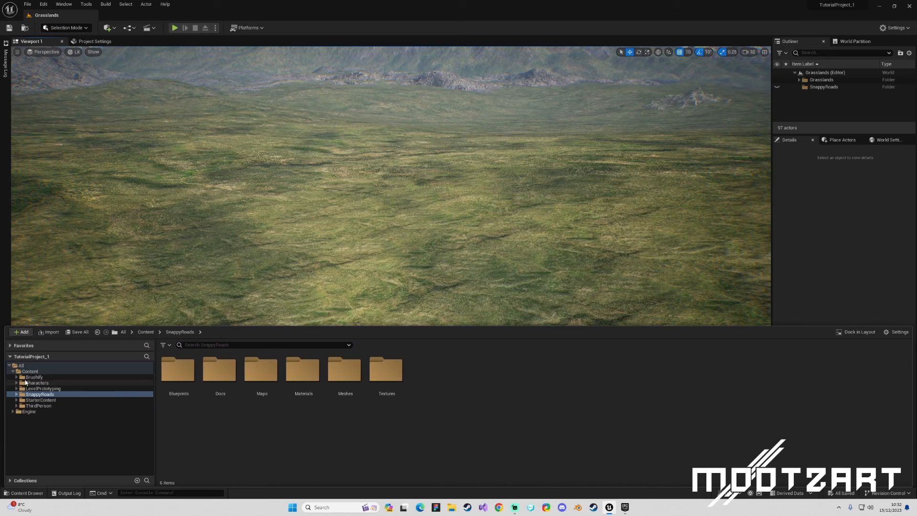
mouse_move(33, 378)
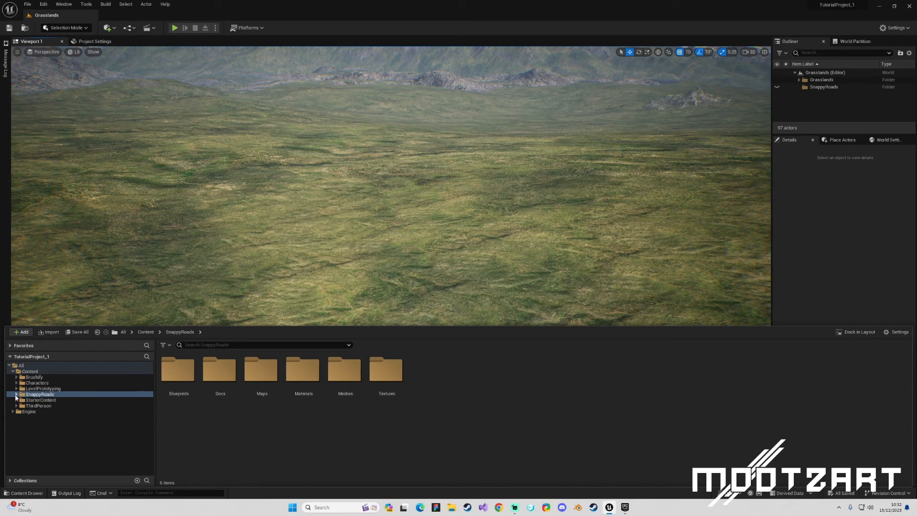
mouse_move(49, 395)
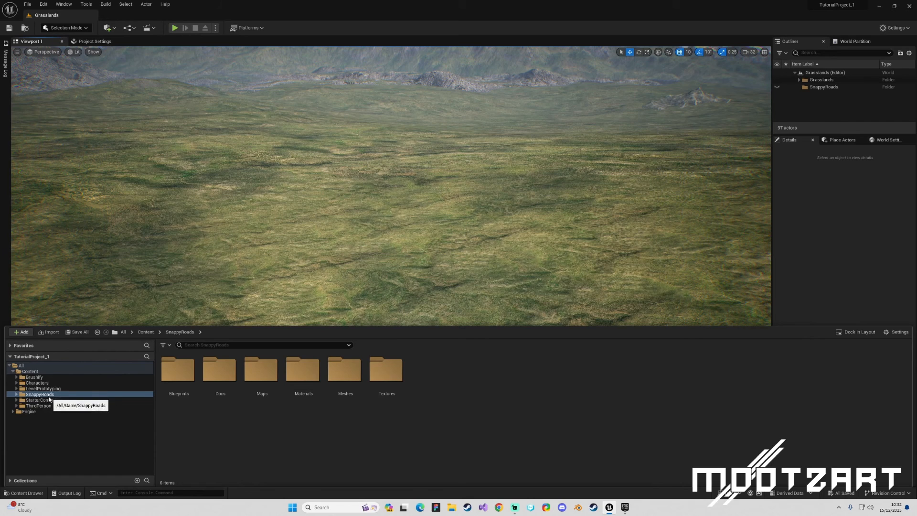
left_click(16, 394)
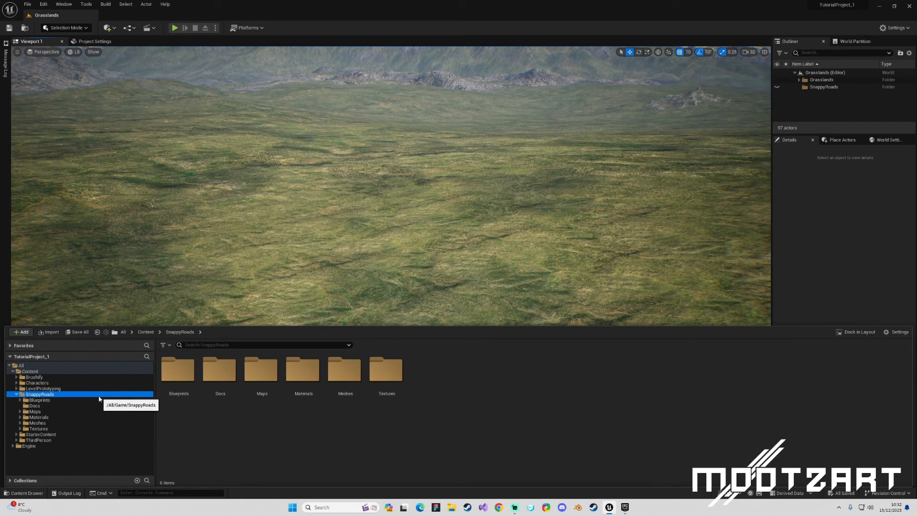
mouse_move(38, 400)
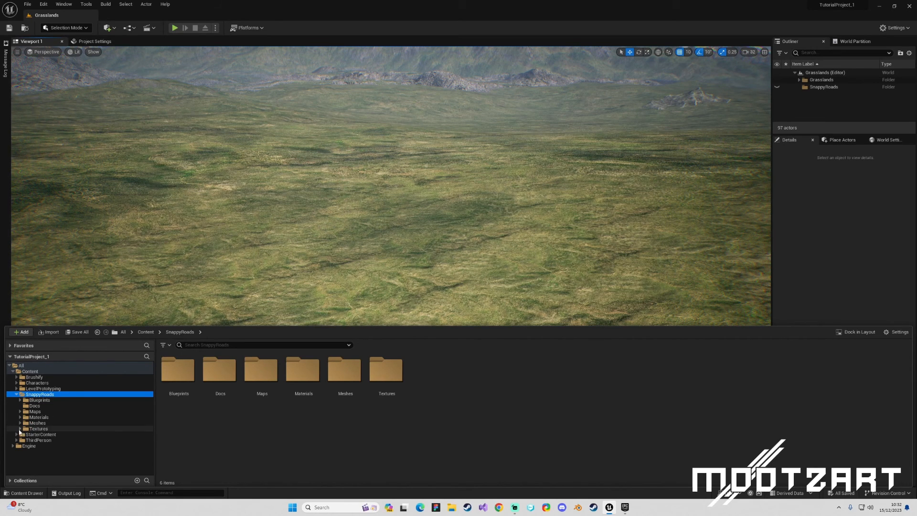
mouse_move(33, 411)
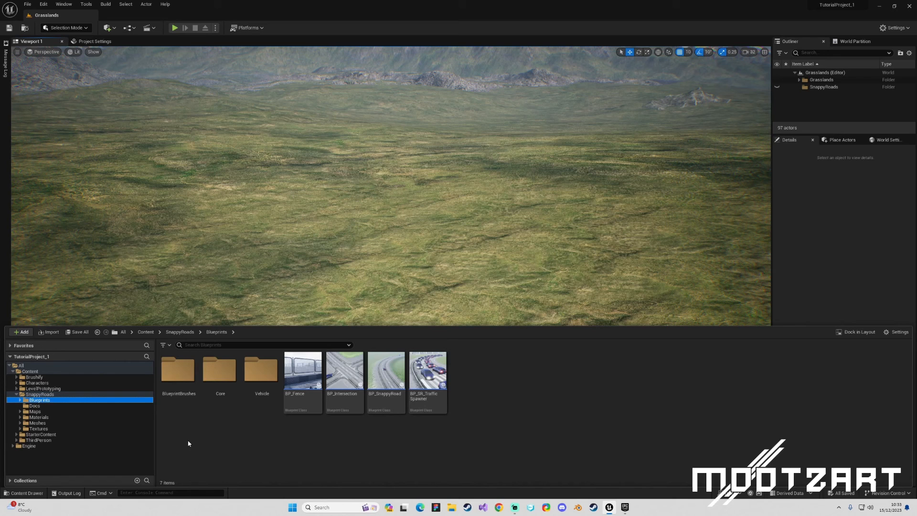
mouse_move(220, 371)
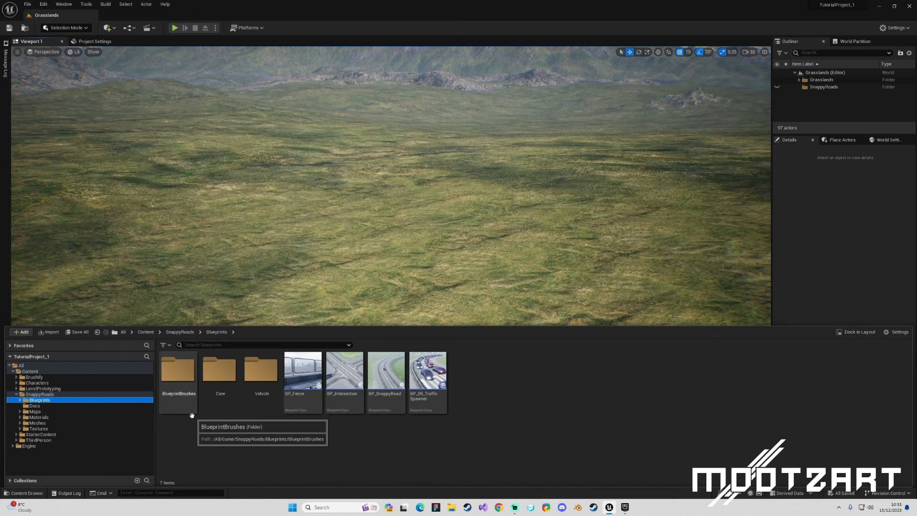
mouse_move(230, 444)
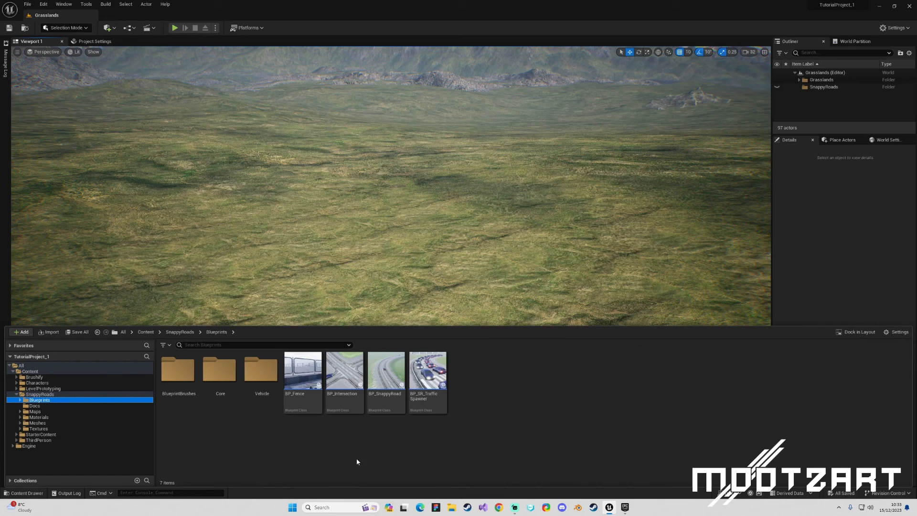
mouse_move(385, 368)
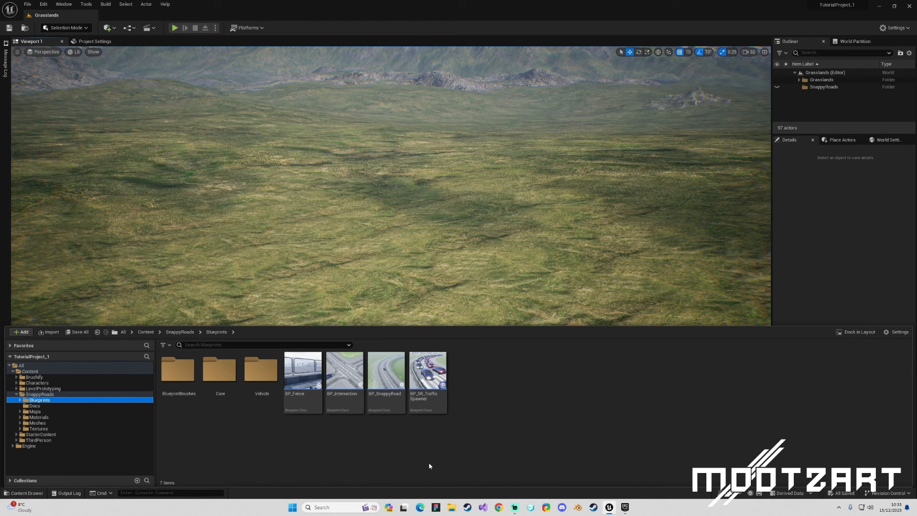
mouse_move(385, 373)
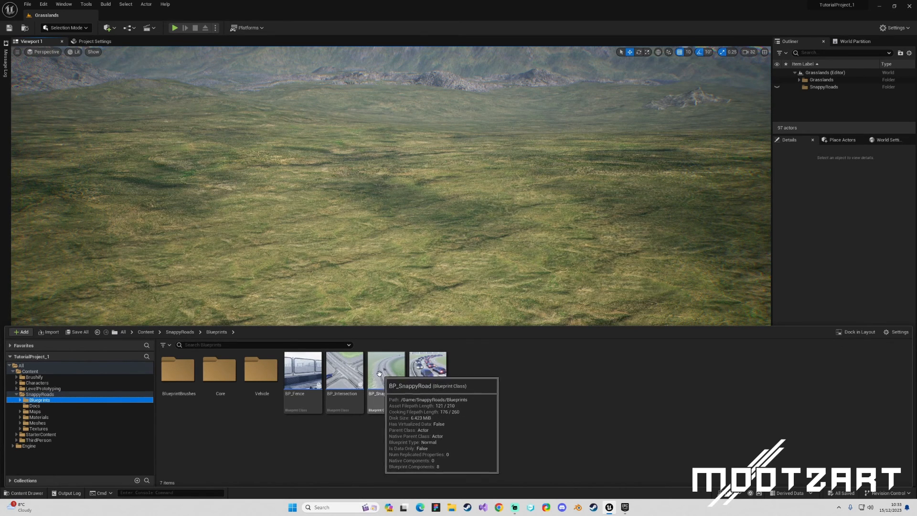
mouse_move(419, 434)
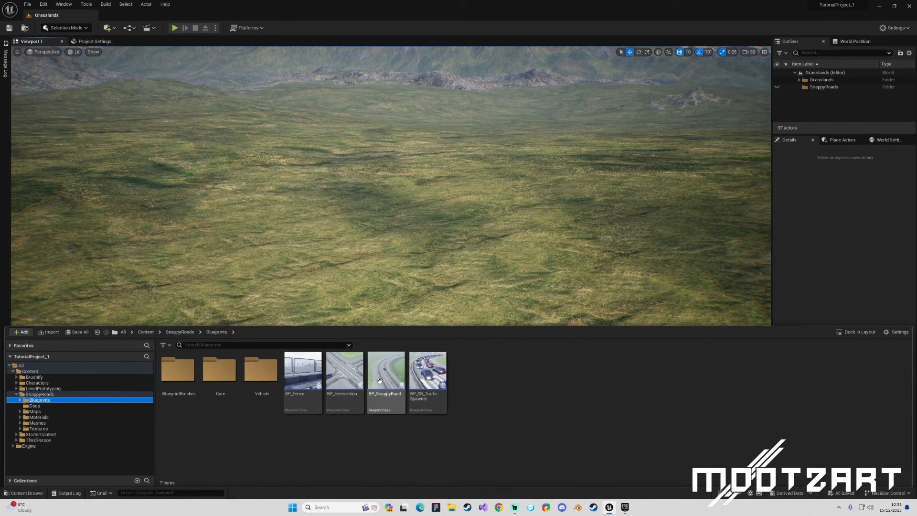
mouse_move(385, 375)
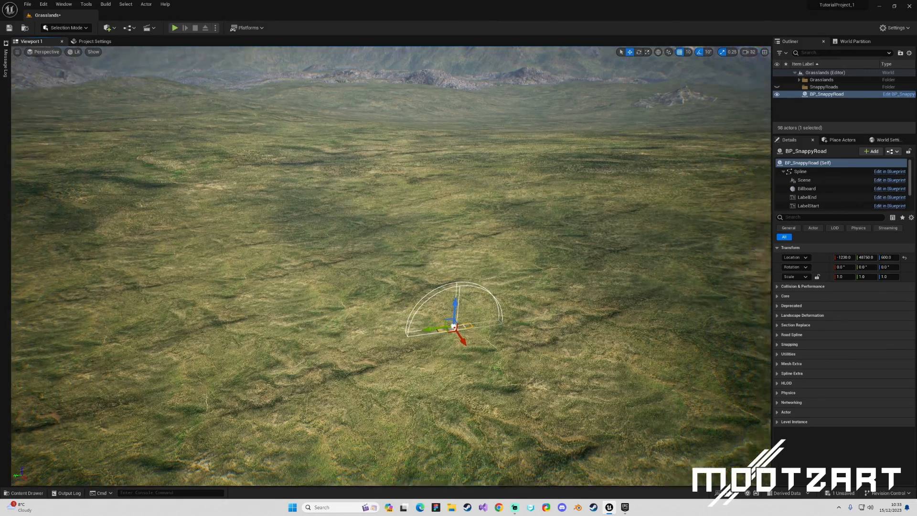
Fly closer to BP_SnappyRoad and raise its Location Z from 600 to 670 so the road shows above the grass
left_click_drag(456, 322, 374, 270)
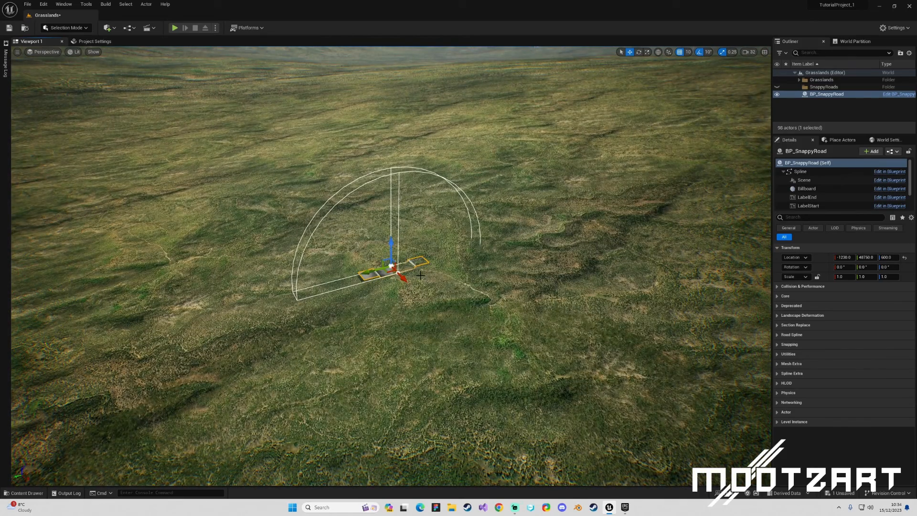
left_click(749, 51)
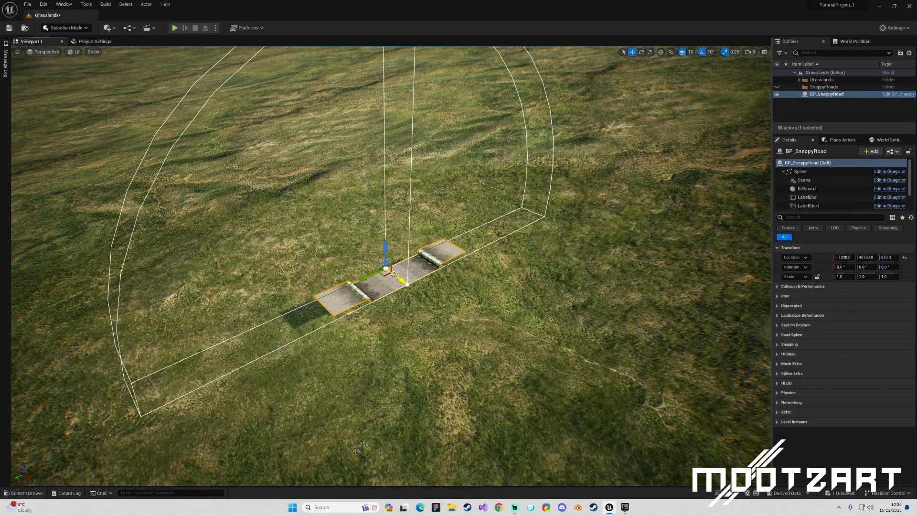
Reposition the short road section on the grassland and stretch it into a longer straight segment
left_click_drag(386, 269, 407, 284)
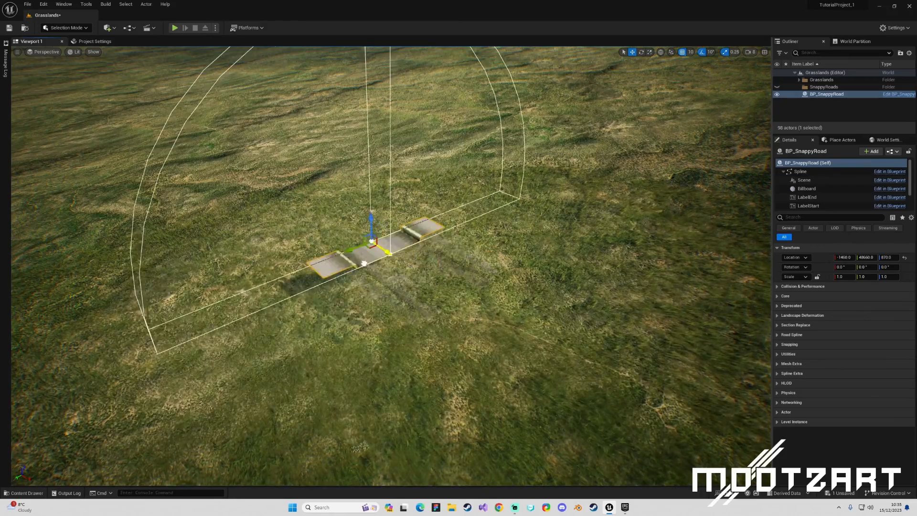
left_click_drag(371, 243, 416, 267)
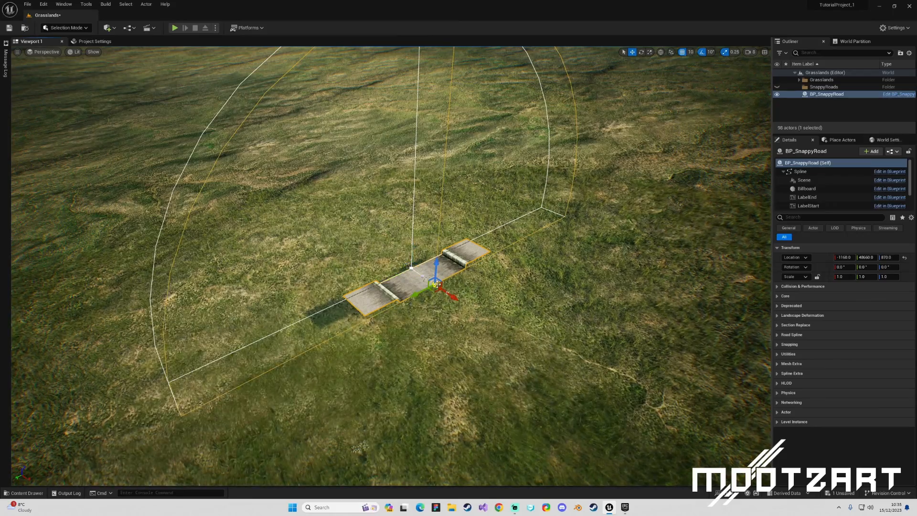
left_click_drag(436, 286, 579, 380)
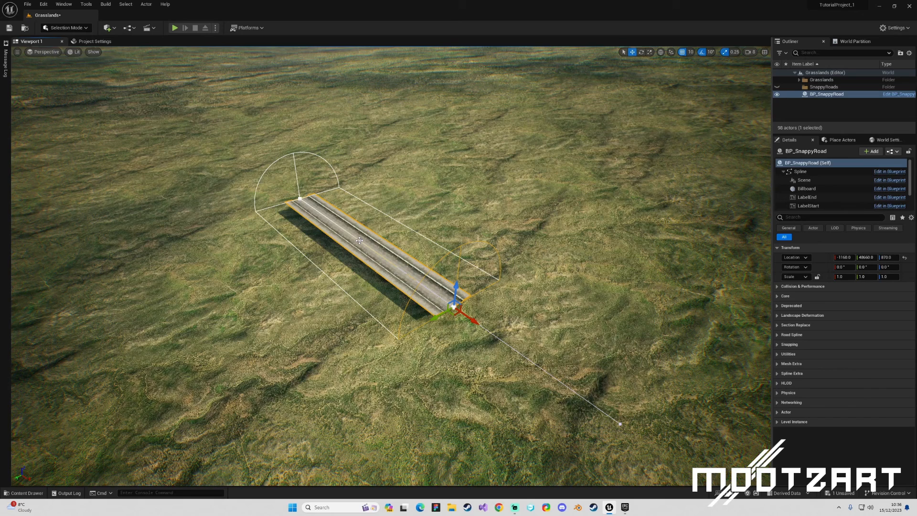
mouse_move(620, 424)
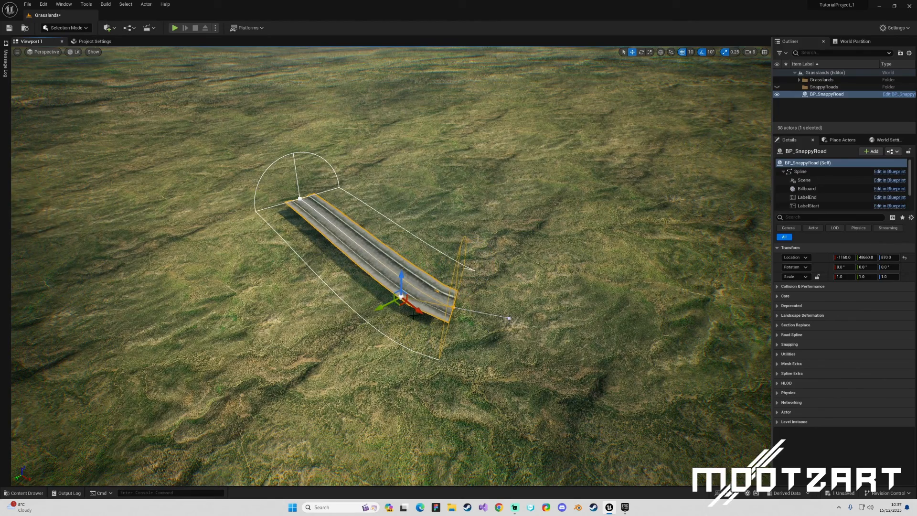
Bend the road into an S-curve and alt-drag out an extra curved end segment across the grassland
left_click_drag(506, 317, 661, 416)
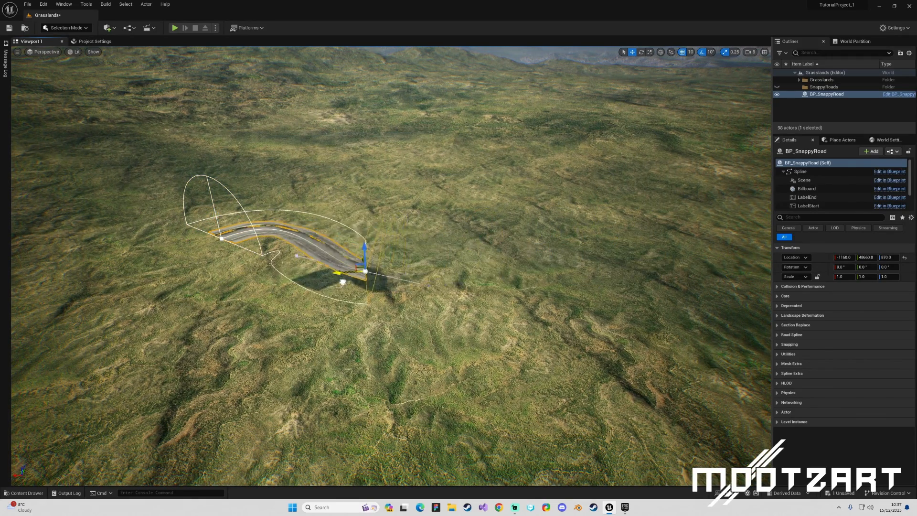
left_click_drag(366, 248, 488, 240)
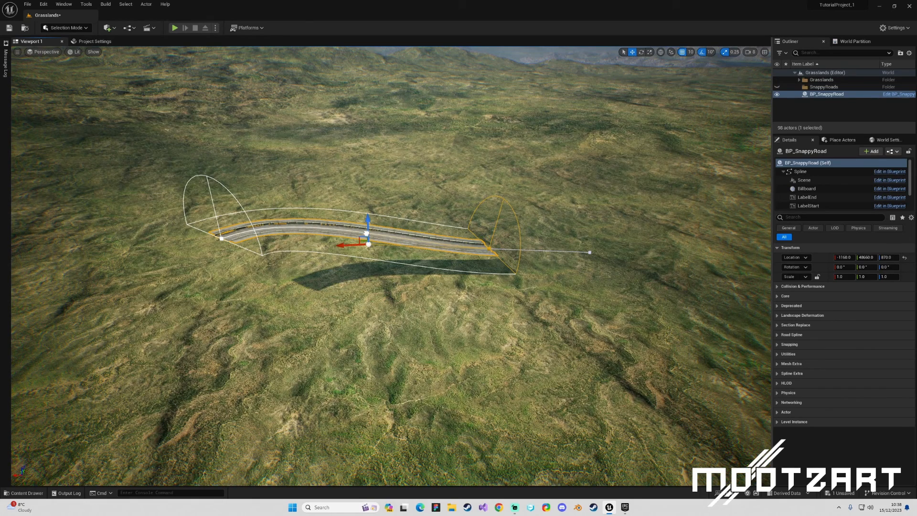
left_click_drag(369, 244, 378, 324)
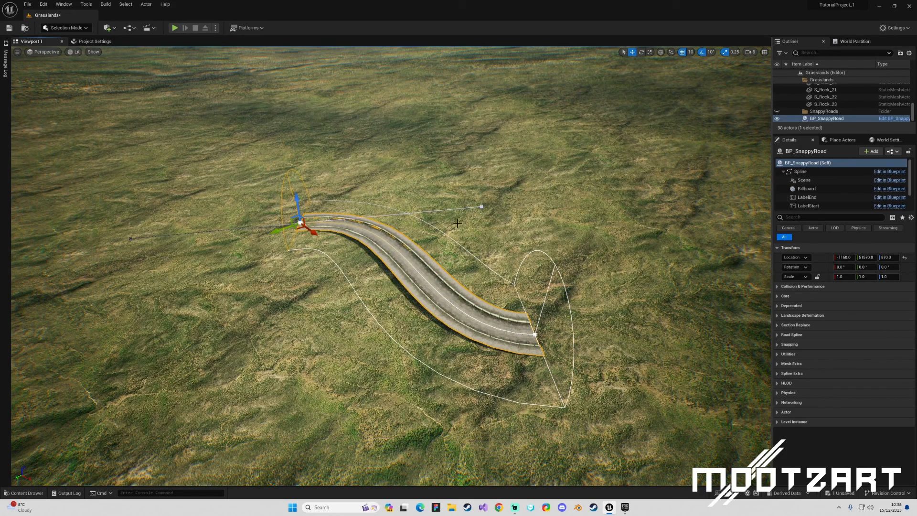
left_click_drag(300, 222, 484, 207)
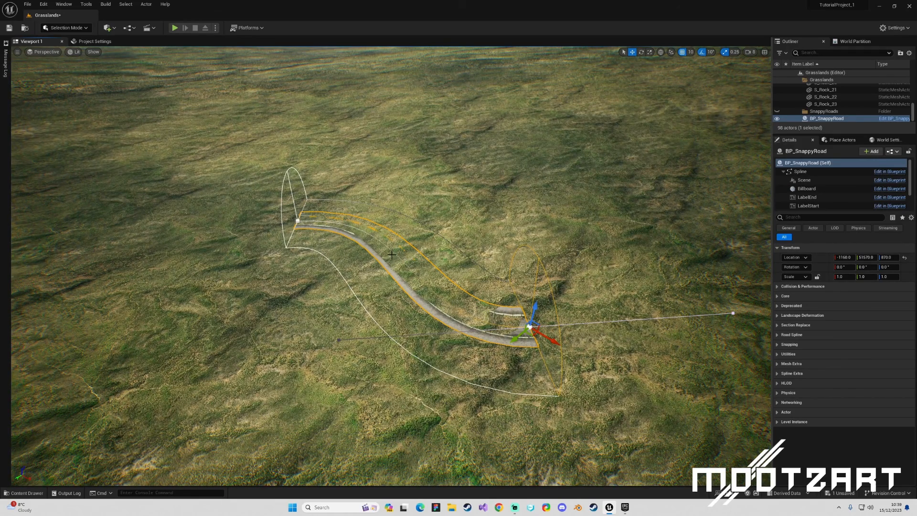
mouse_move(427, 358)
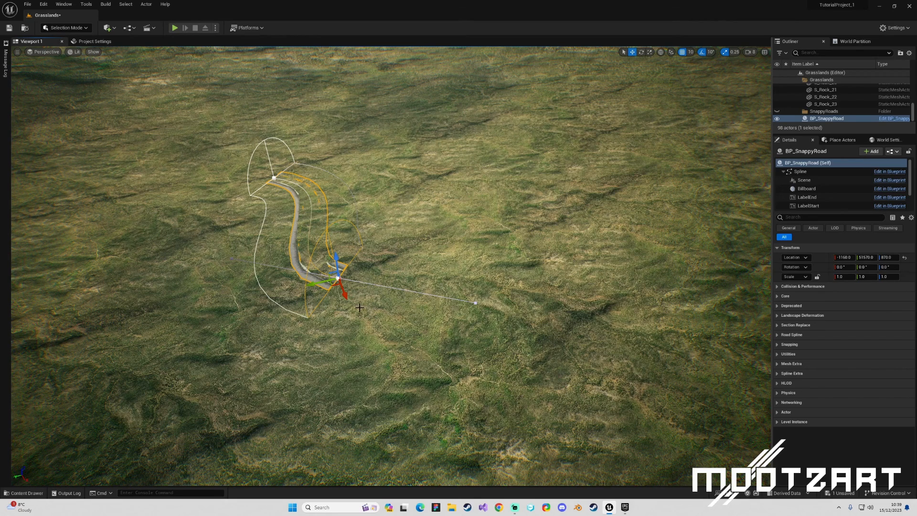
mouse_move(303, 212)
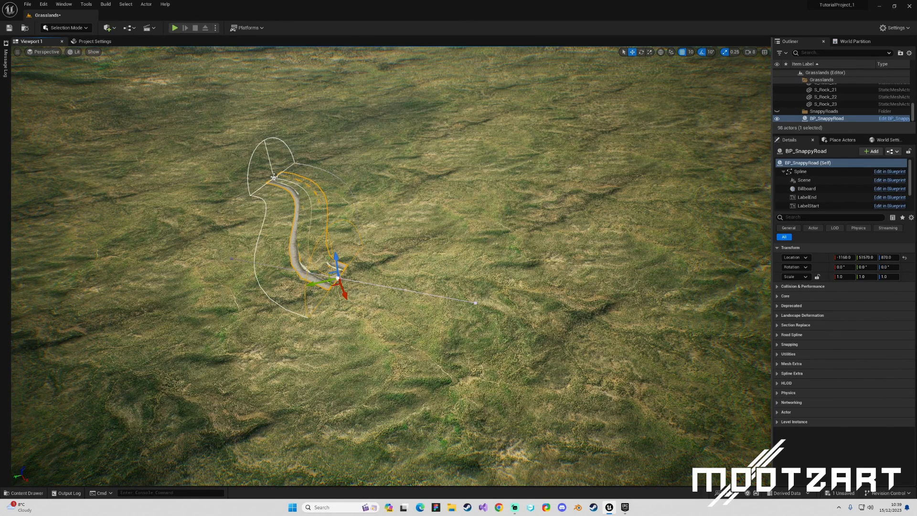
mouse_move(395, 310)
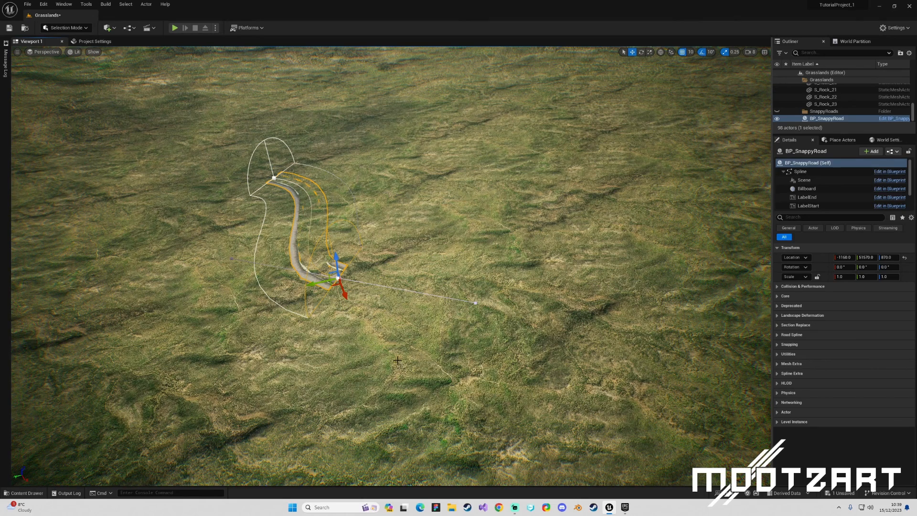
Alt-drag several new end spline points, adjusting each so the road winds further across the grass
left_click_drag(342, 275, 392, 401)
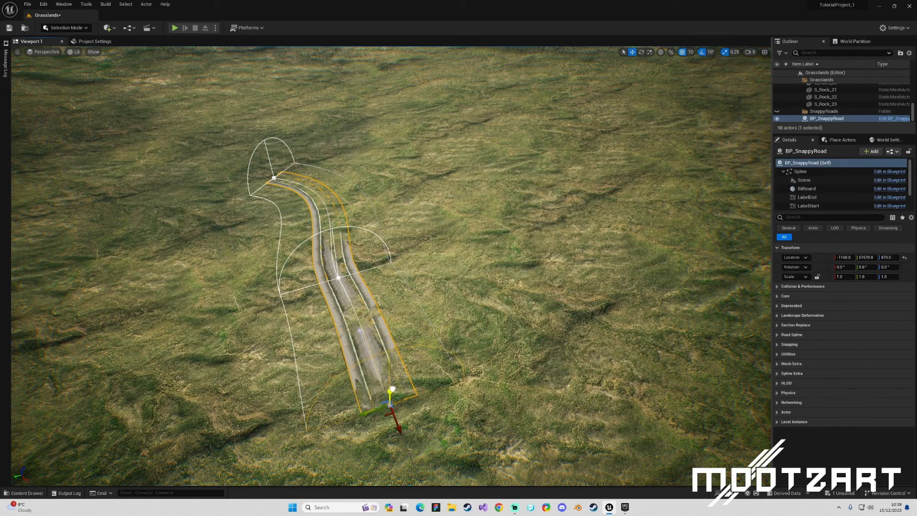
left_click_drag(391, 403, 509, 368)
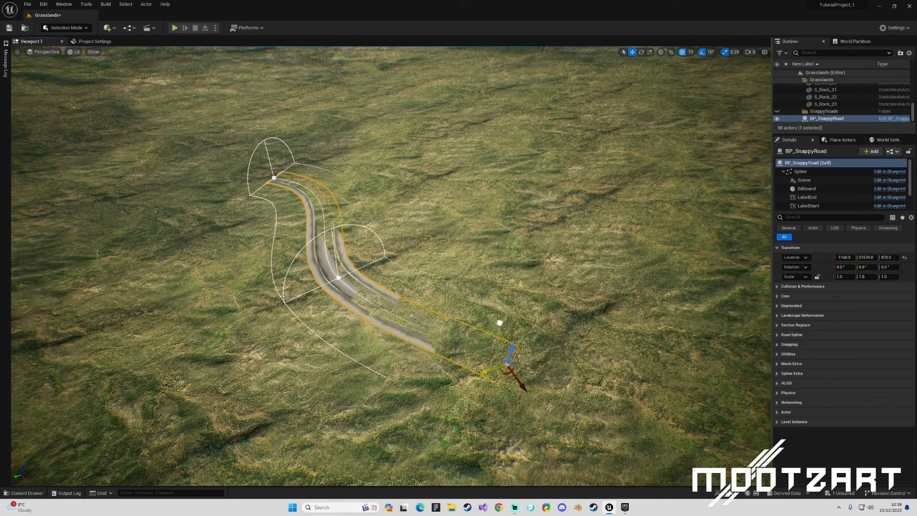
left_click_drag(512, 363, 403, 319)
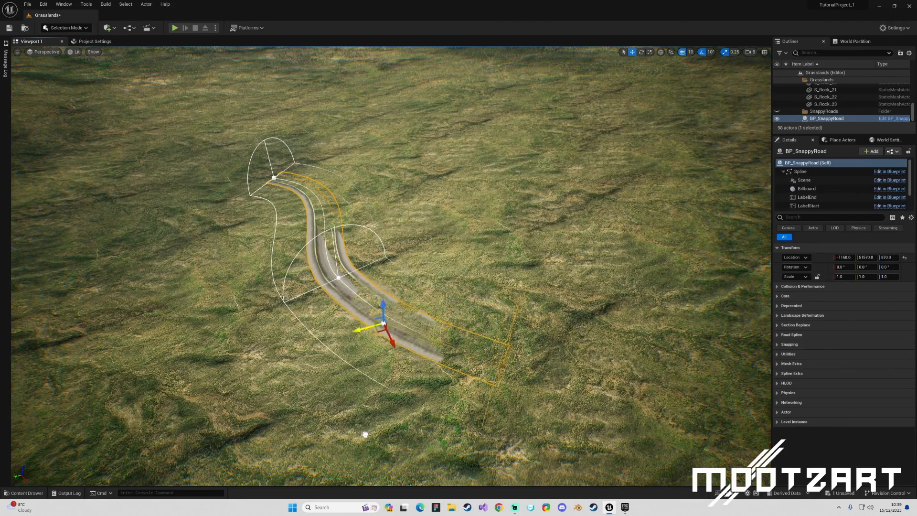
left_click_drag(383, 322, 507, 366)
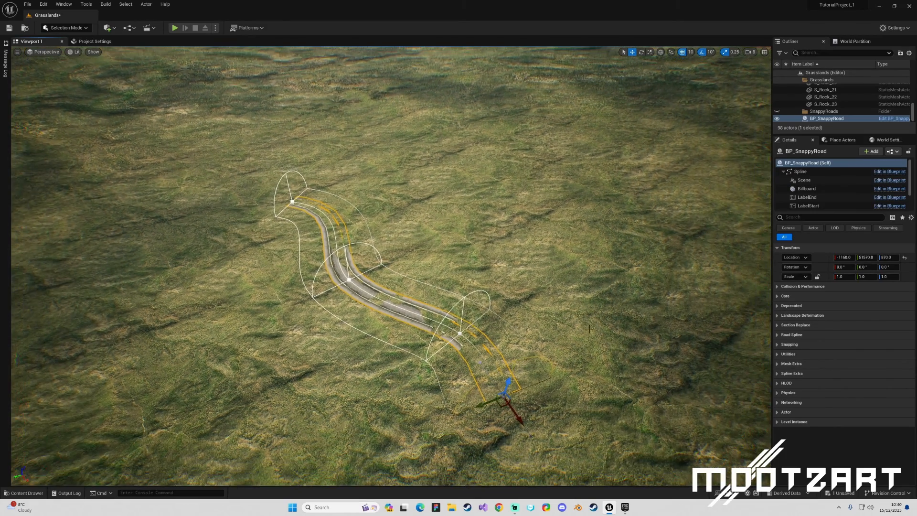
left_click_drag(507, 398, 559, 380)
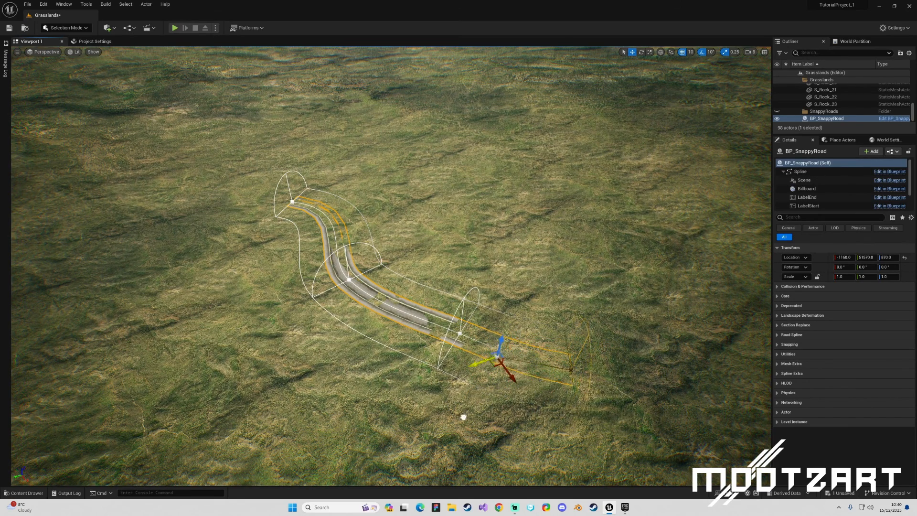
left_click_drag(503, 351, 573, 372)
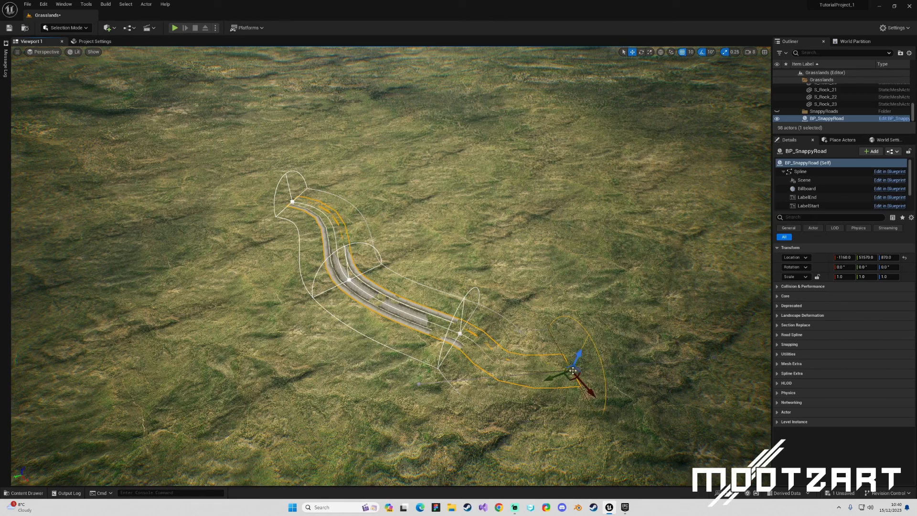
left_click_drag(573, 372, 585, 389)
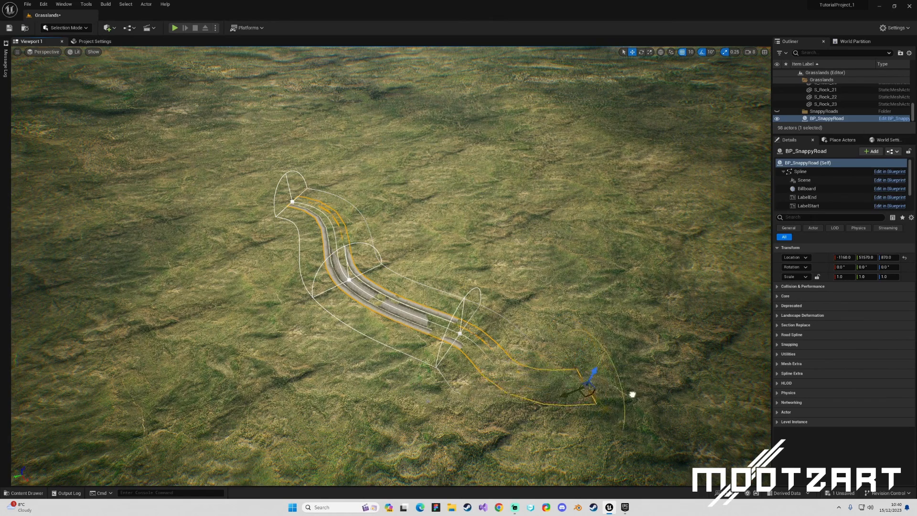
left_click_drag(590, 389, 584, 369)
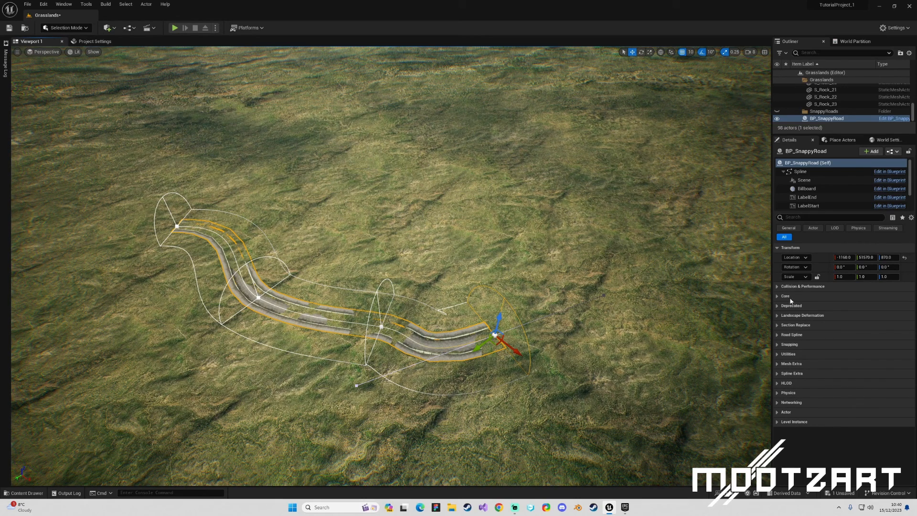
Expand Utilities on BP_SnappyRoad and run Update Tangents to regenerate the curves
left_click(788, 354)
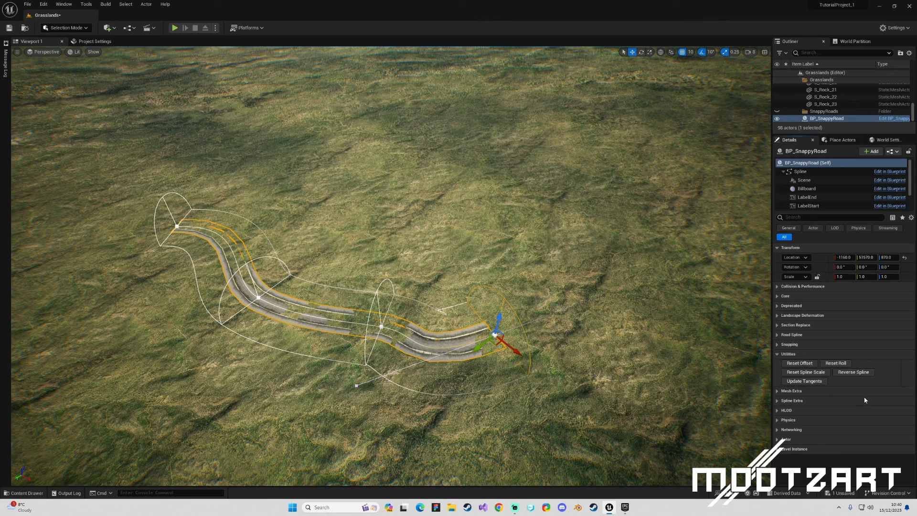
mouse_move(799, 363)
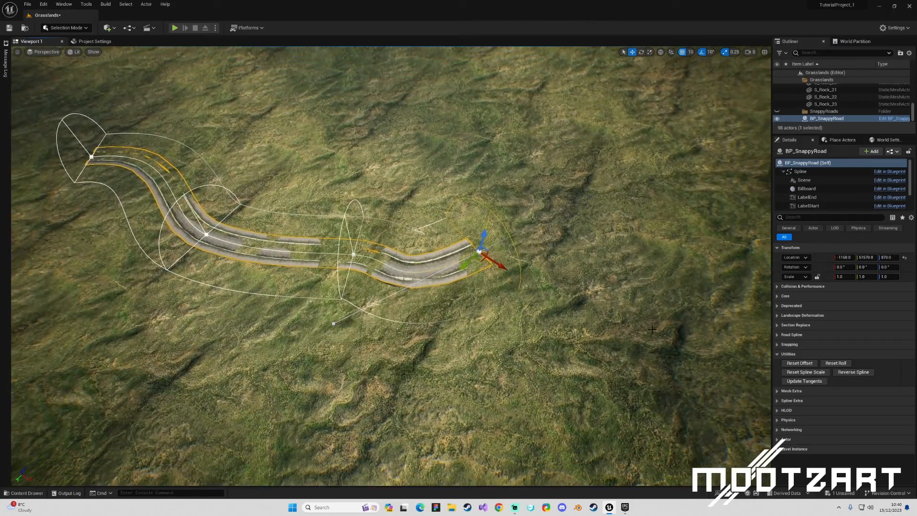
left_click(803, 381)
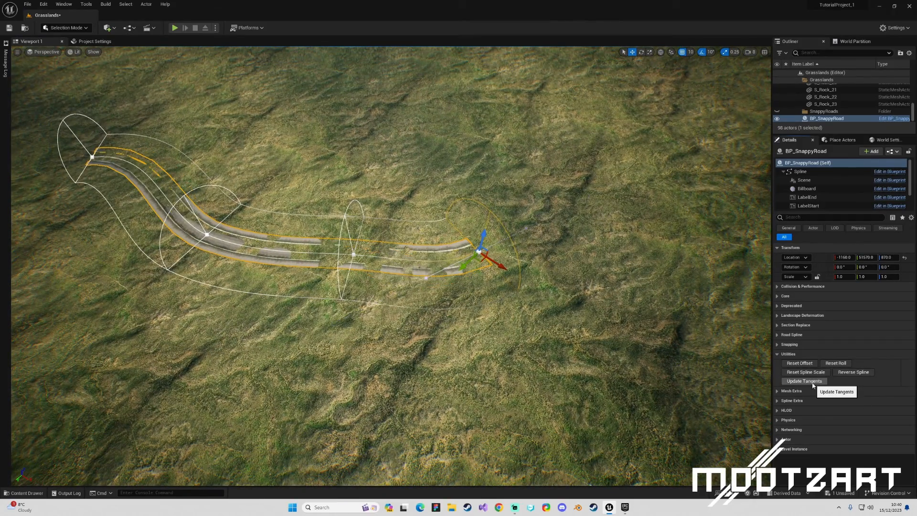
mouse_move(798, 364)
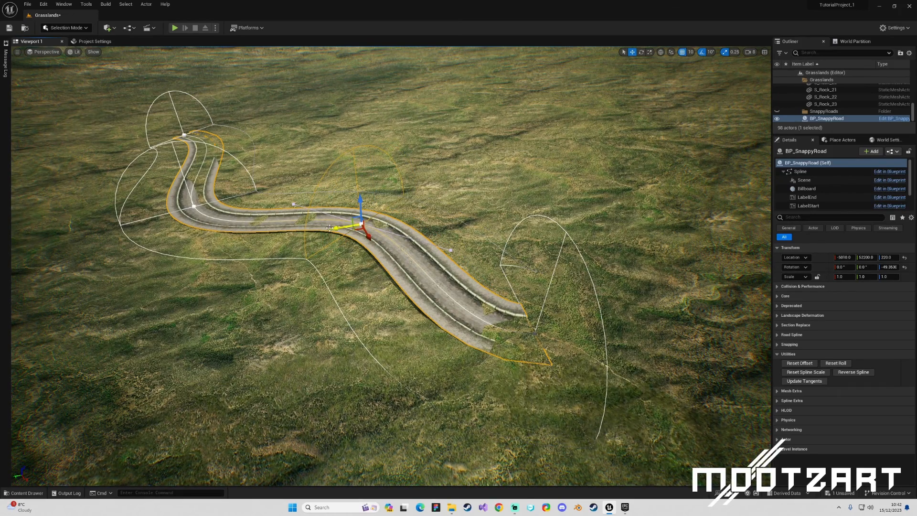
Move a spline point so BP_SnappyRoad regenerates into smooth, continuous S-curves
left_click_drag(357, 227, 337, 230)
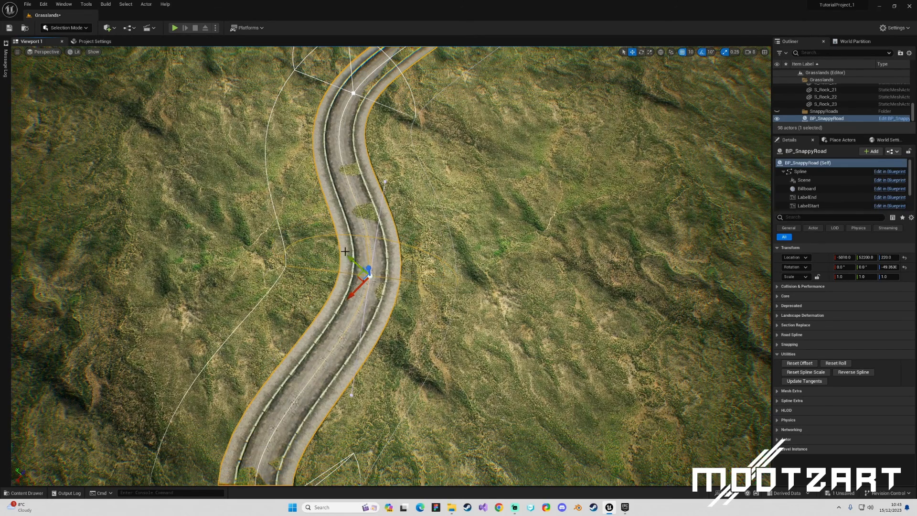
mouse_move(613, 152)
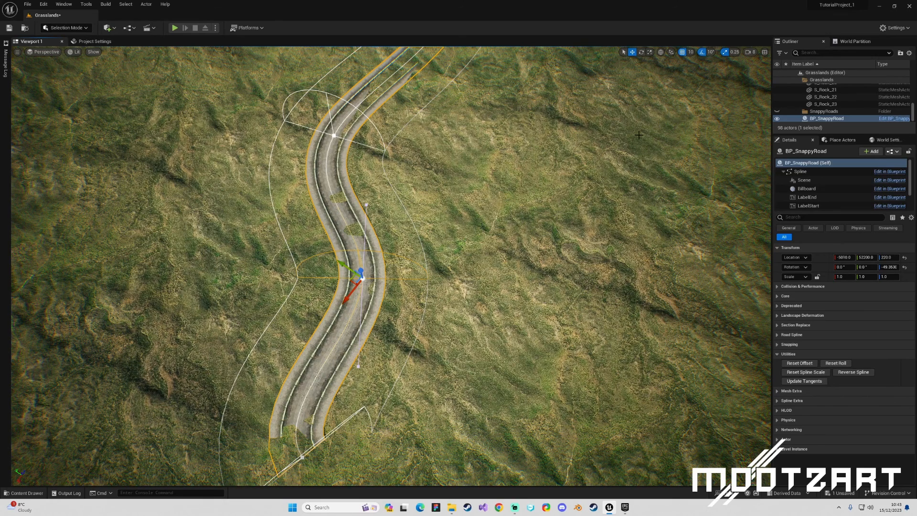
mouse_move(661, 51)
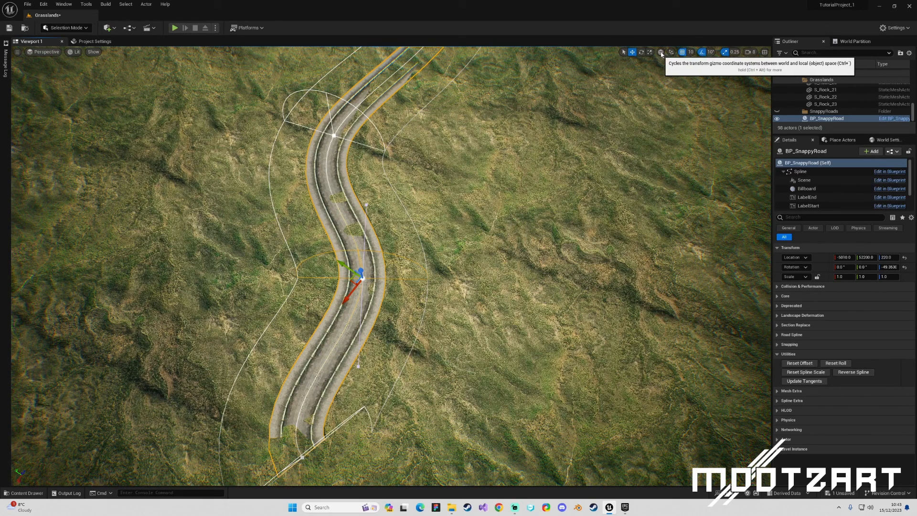
Switch the gizmo to local space and move two spline points into a shorter, compact S-curve
left_click(661, 51)
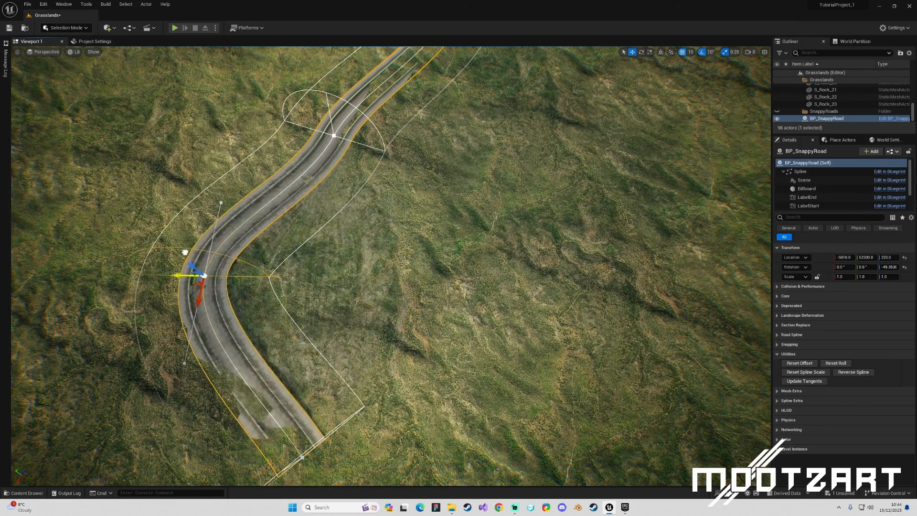
left_click_drag(202, 275, 304, 278)
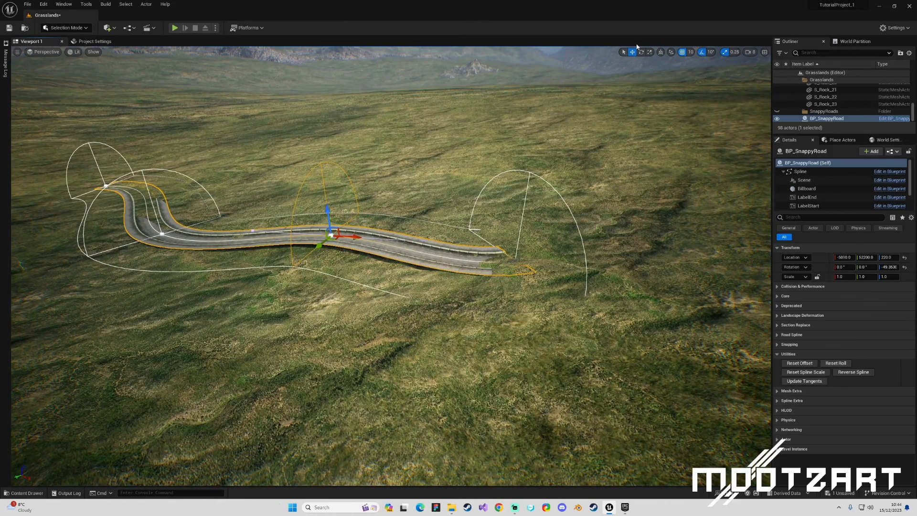
mouse_move(662, 51)
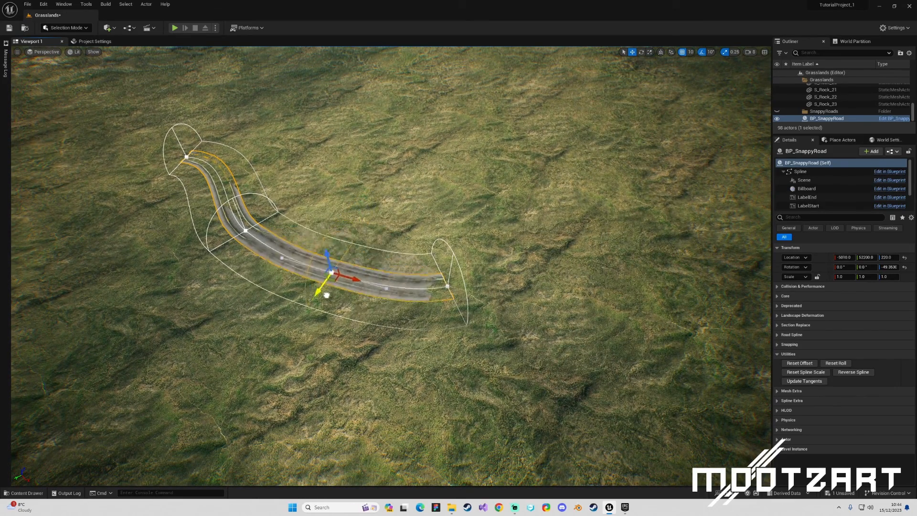
left_click_drag(330, 275, 350, 240)
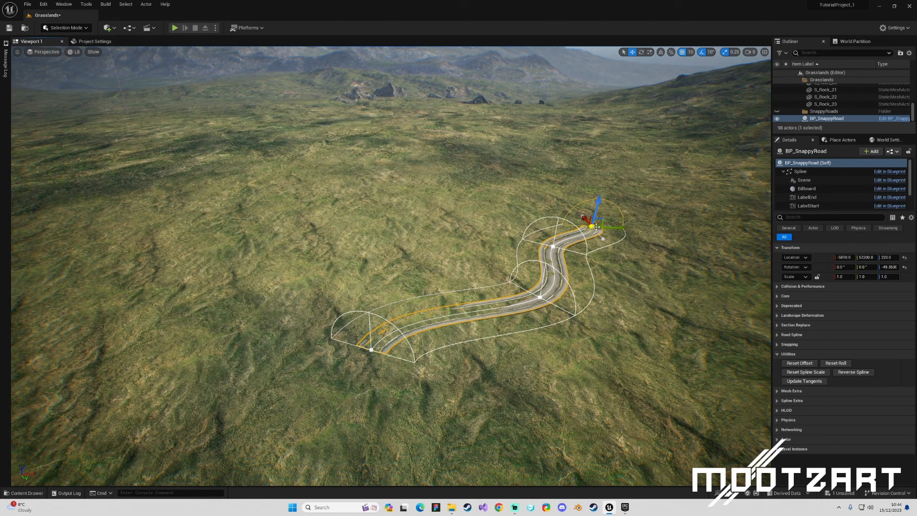
Alt-drag the last spline point to extend BP_SnappyRoad with a new segment toward the hills
left_click_drag(593, 225, 556, 183)
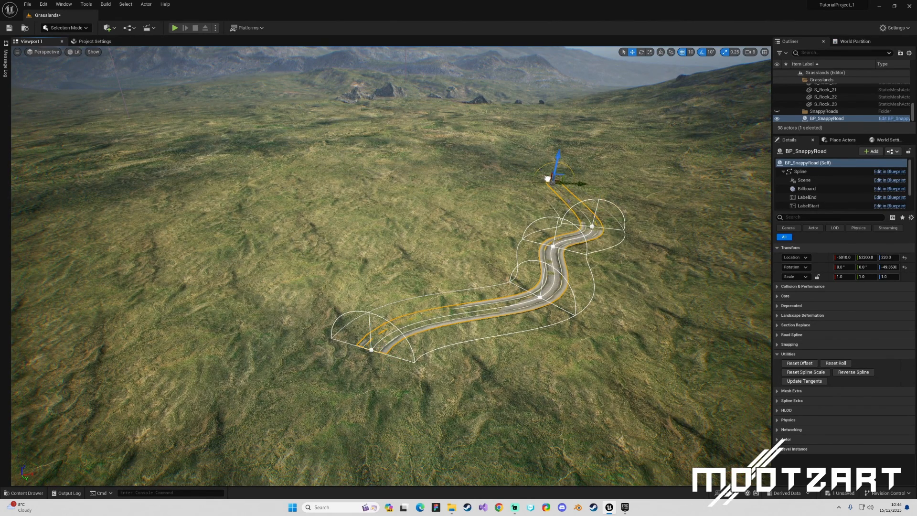